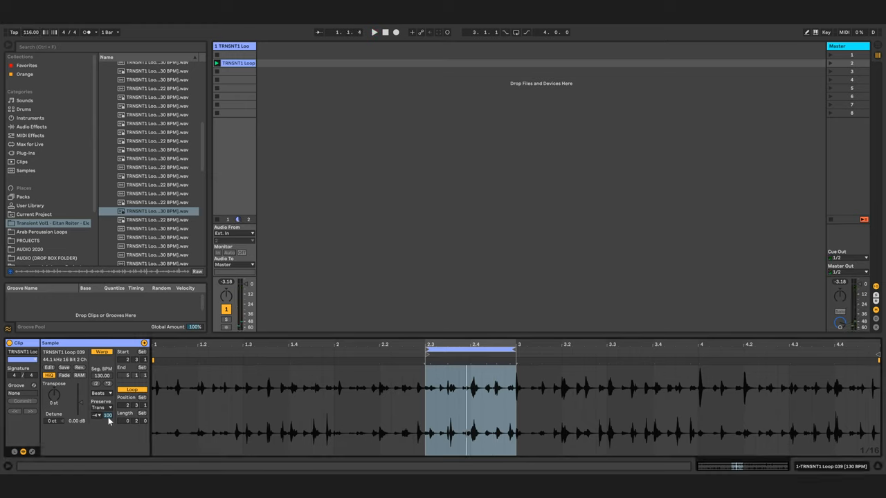
- Play the TRNSNT1 percussion loop with Warp Preserve at 1/16 and tempo 122 BPM
left_click(374, 32)
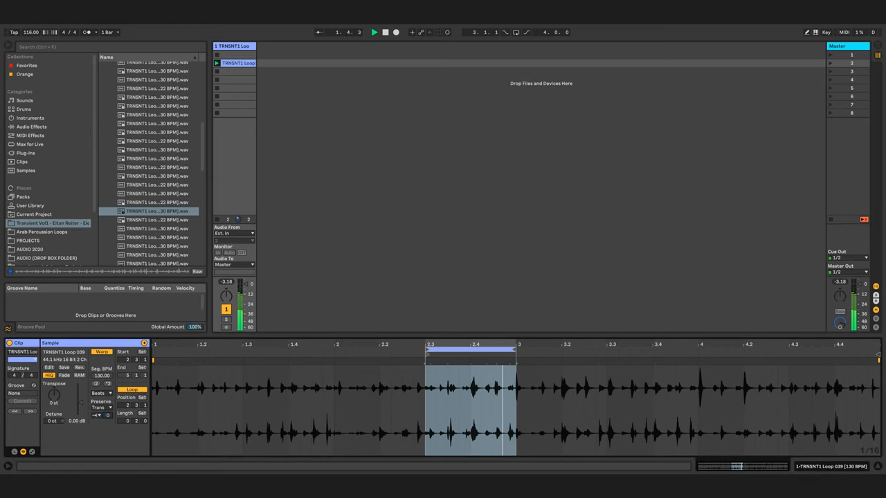
left_click(100, 393)
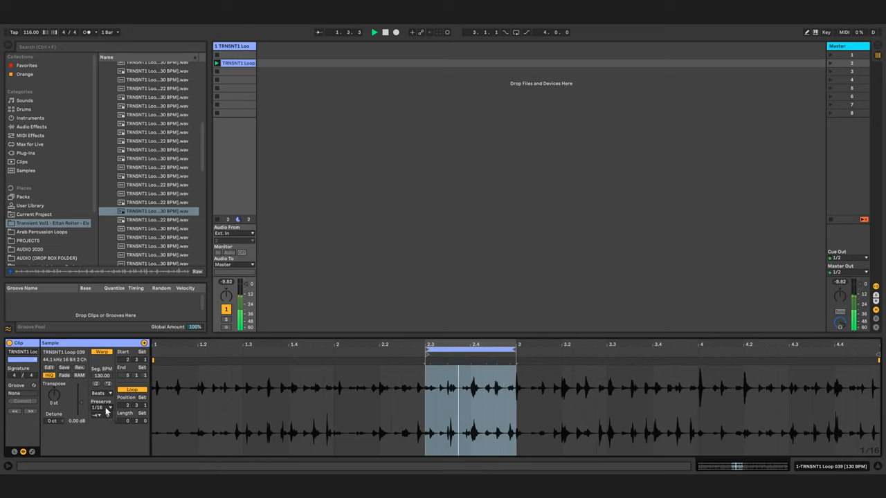
left_click(100, 393)
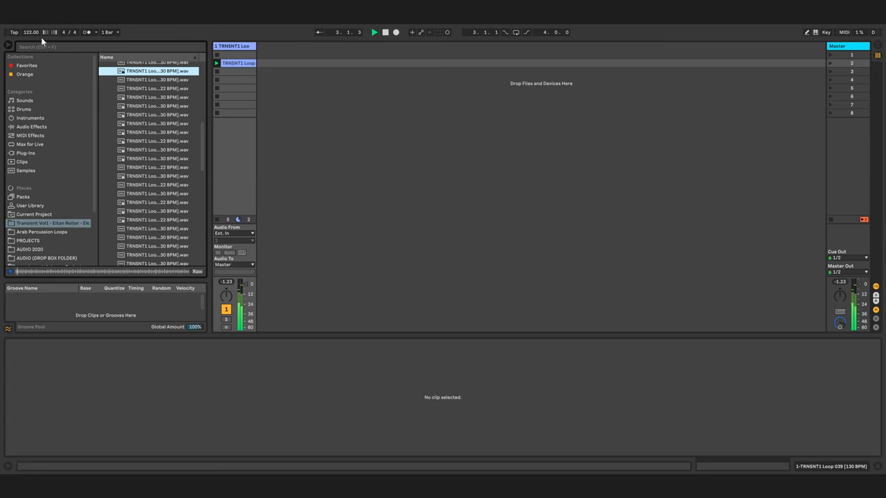
- Add a new audio track to capture the group's output
left_click(156, 89)
type("gl")
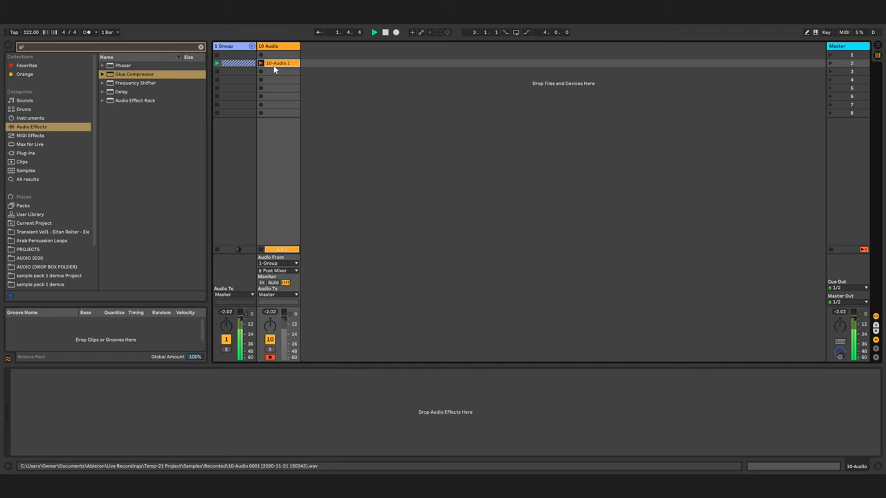
- Load effects including Auto Filter from the browser search results
double_click(277, 63)
type("fi")
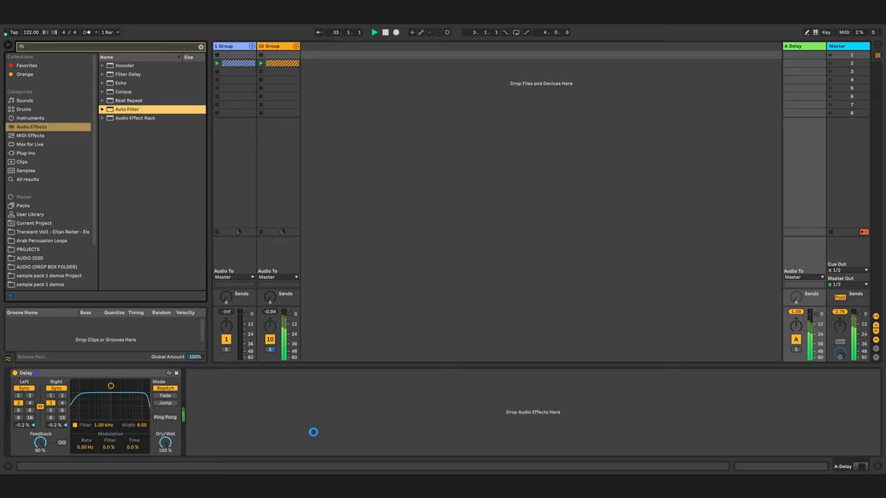
double_click(127, 108)
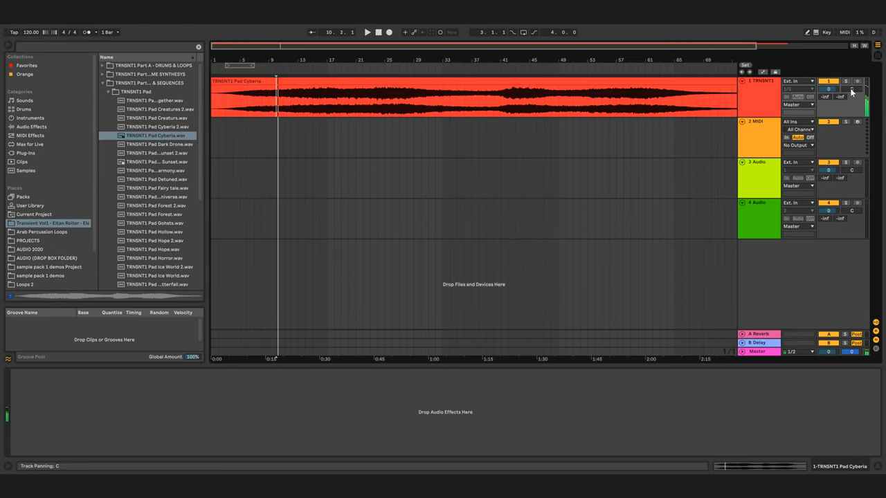
- Drag a TRNSNT1 sample from the browser onto an arrangement track
left_click_drag(157, 153, 450, 131)
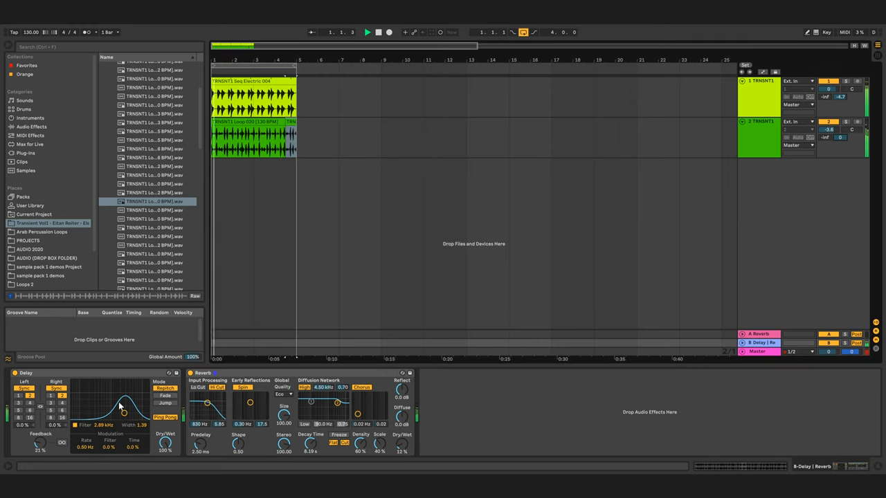
- Sweep the return Delay's filter band lower, then shift and widen its frequency range
left_click_drag(121, 413, 110, 408)
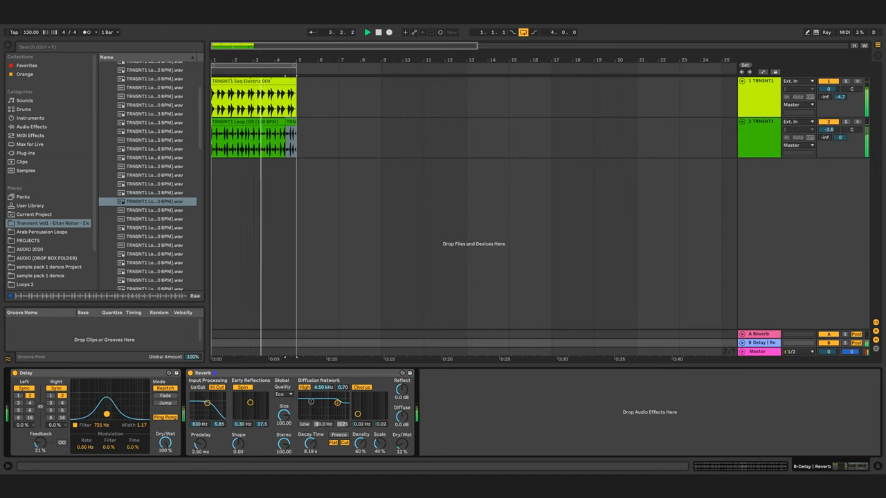
left_click_drag(106, 414, 125, 407)
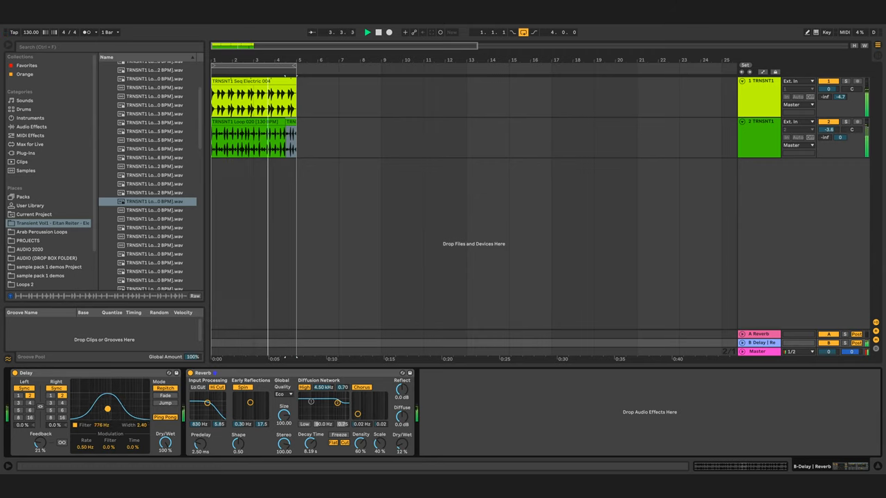
left_click_drag(108, 408, 123, 413)
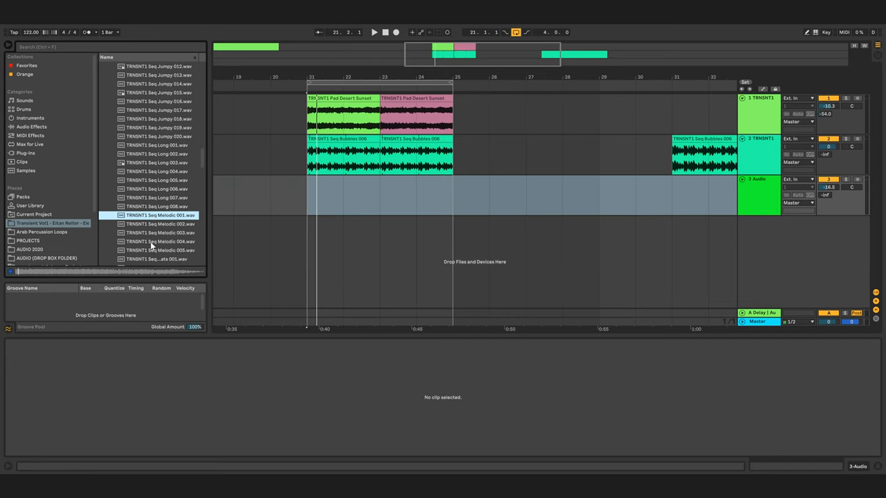
mouse_move(152, 247)
type("fil")
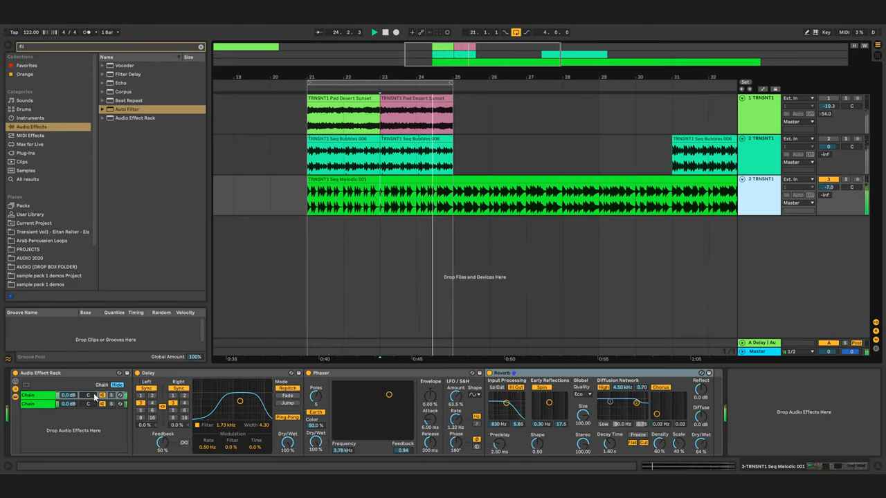
- Bring up the context menu for the effect rack chain
right_click(757, 194)
type("rev")
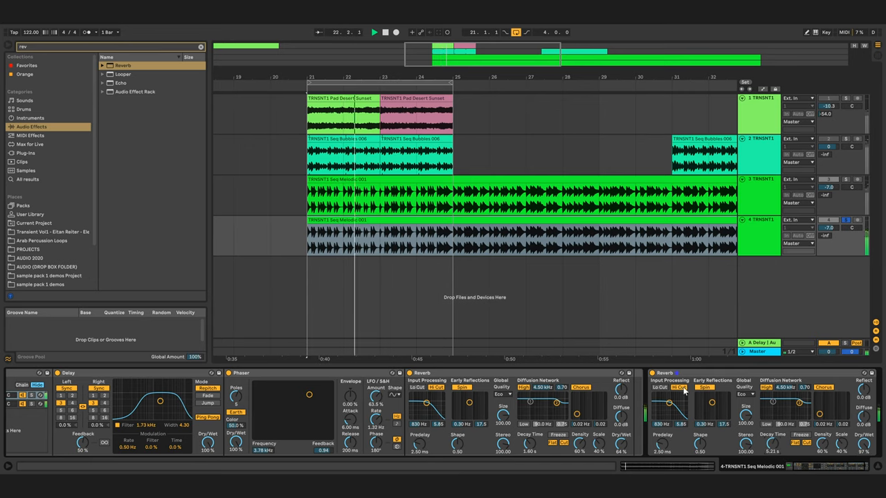
left_click_drag(659, 410, 660, 402)
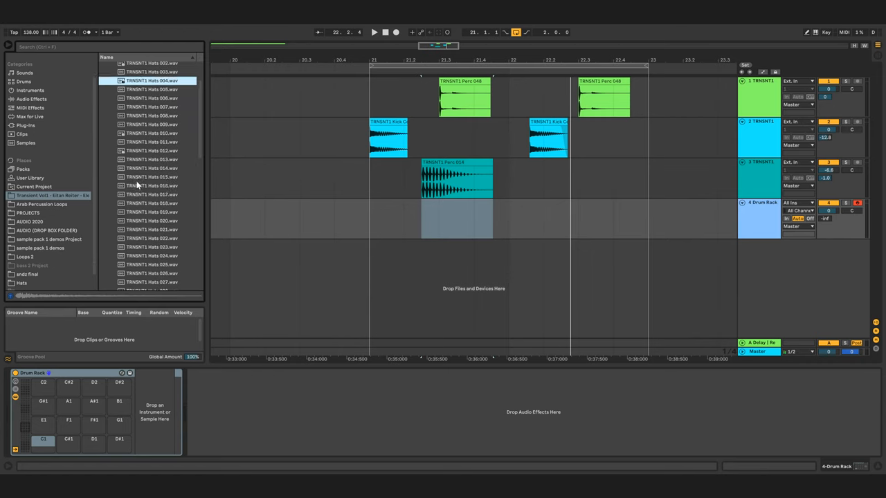
- Scroll down the browser list toward the TRNSNT1 Hats samples
scroll("down", 3)
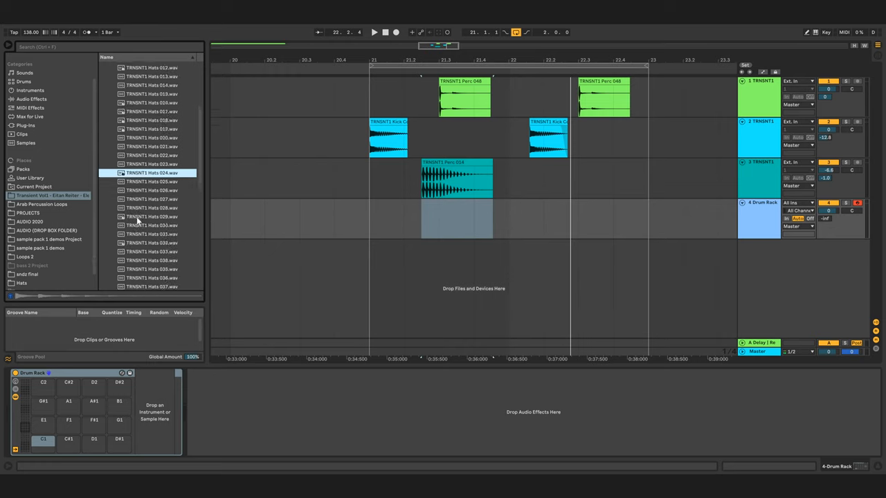
scroll("down", 3)
type("ran")
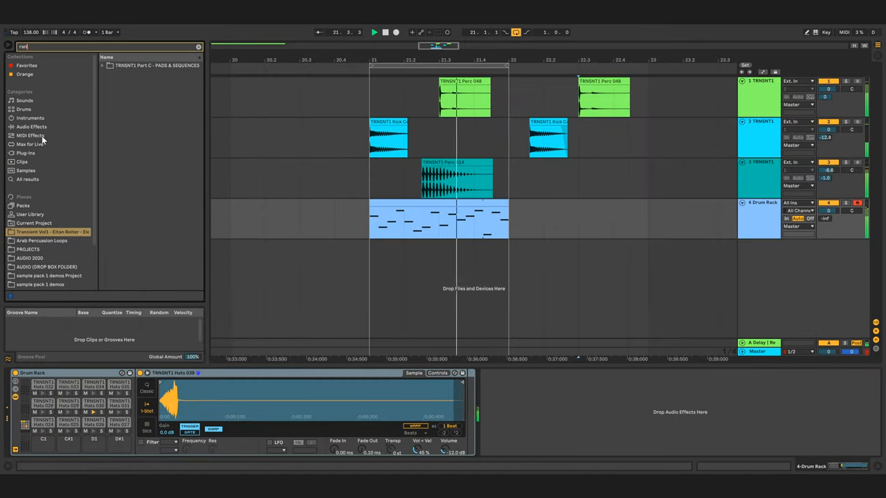
- Show MIDI effects in the search and start recording the Drum Rack's output
left_click(31, 135)
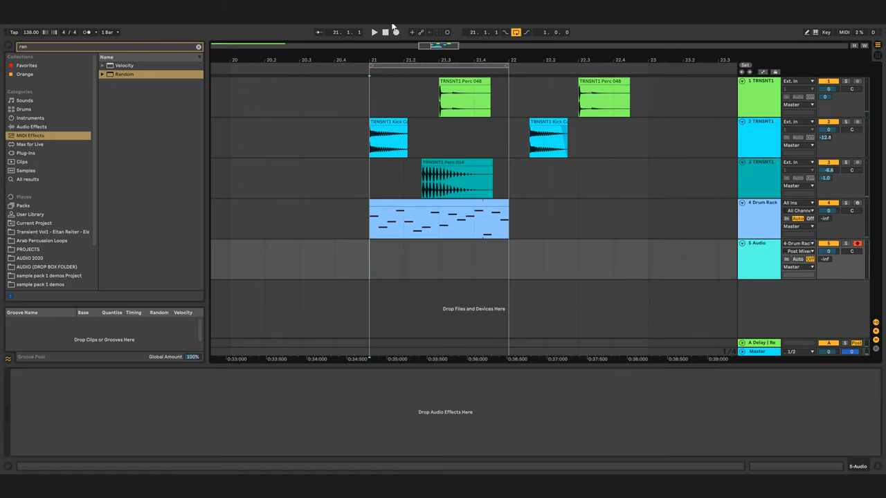
left_click(396, 32)
type("arp")
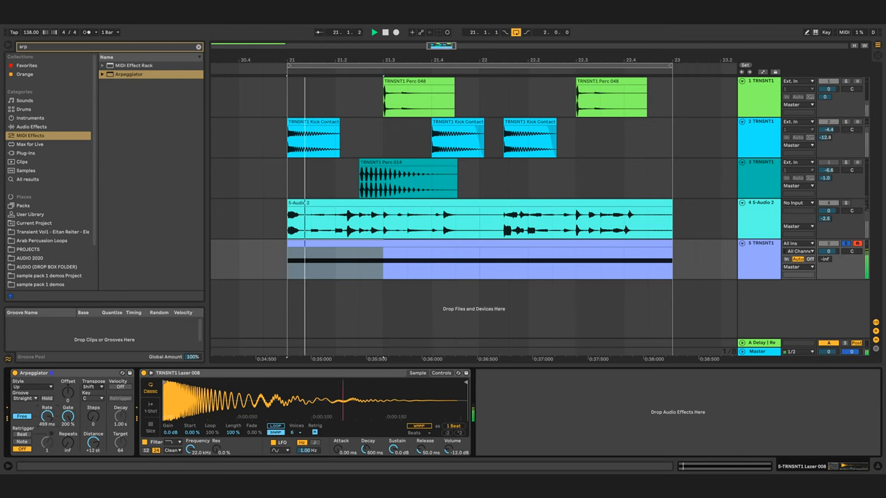
- Map the Arpeggiator's Rate control to Macro 1
right_click(159, 416)
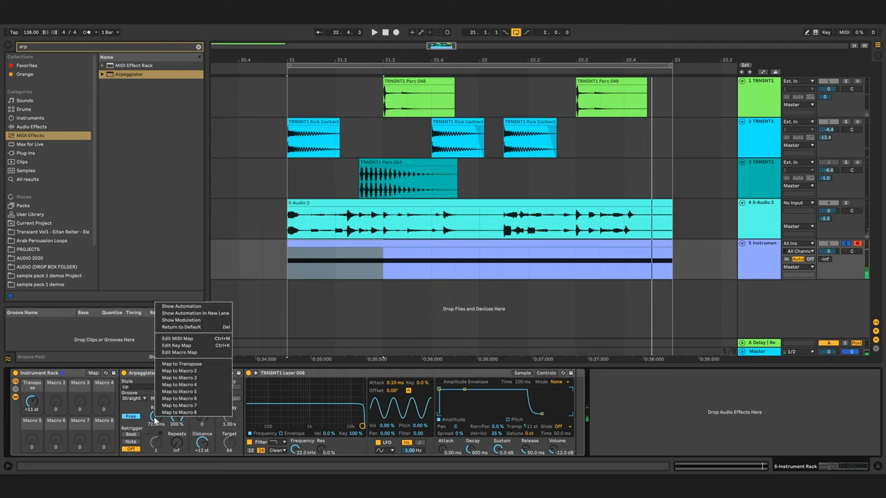
left_click(181, 364)
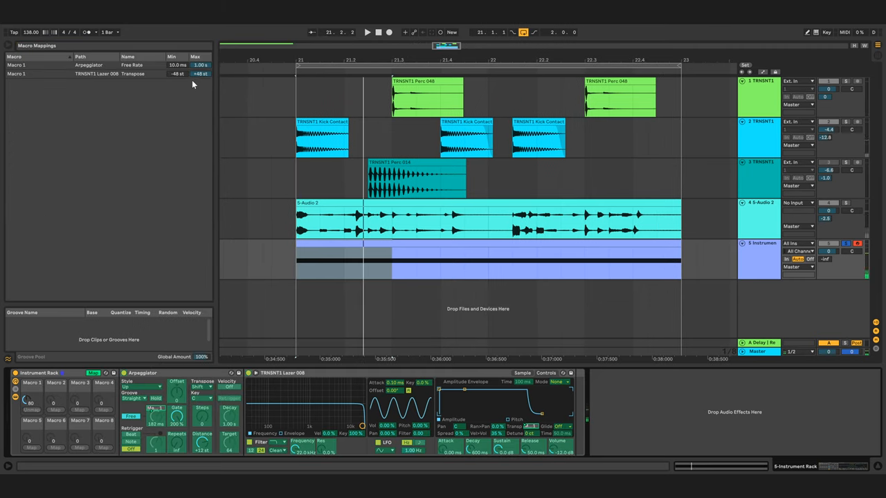